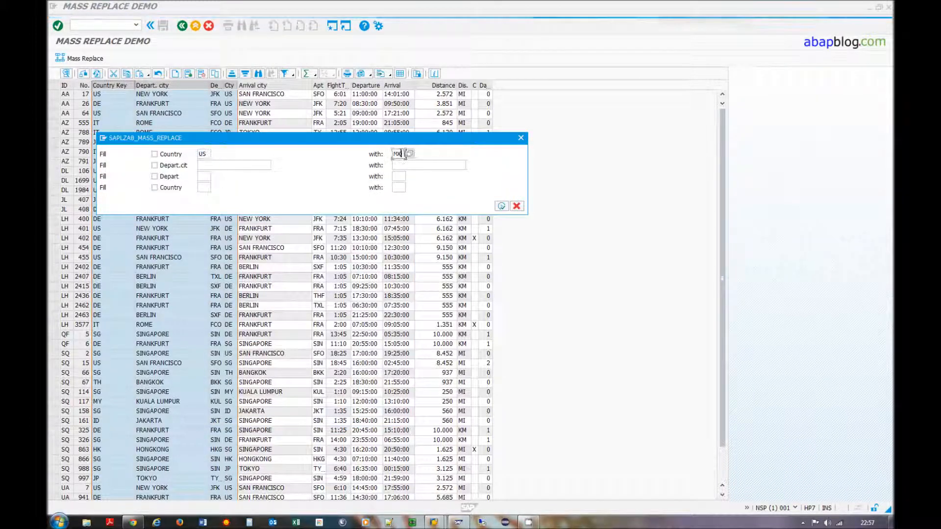
# - Enter MX as the replacement for country US and confirm the mass replace
pyautogui.click(501, 206)
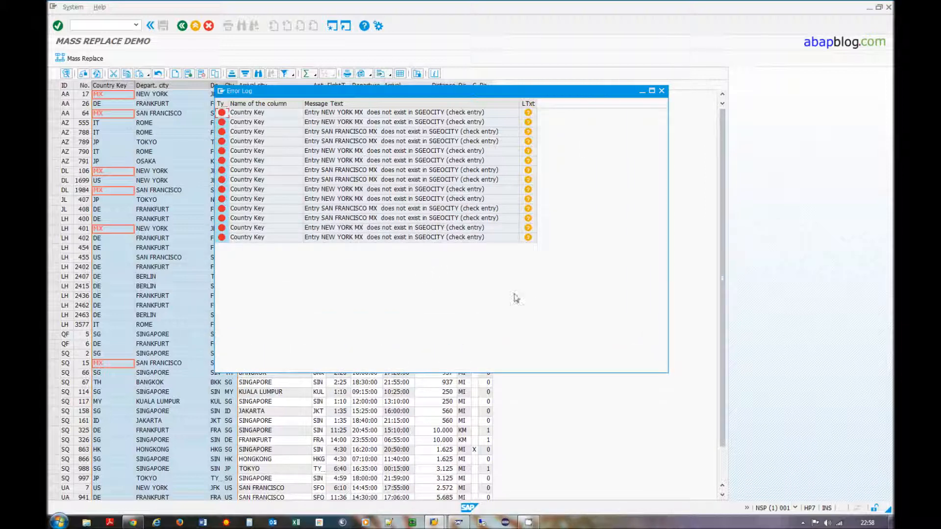
# - Review the Error Log entries, including a NEW YORK MX error, then dismiss them
pyautogui.click(360, 160)
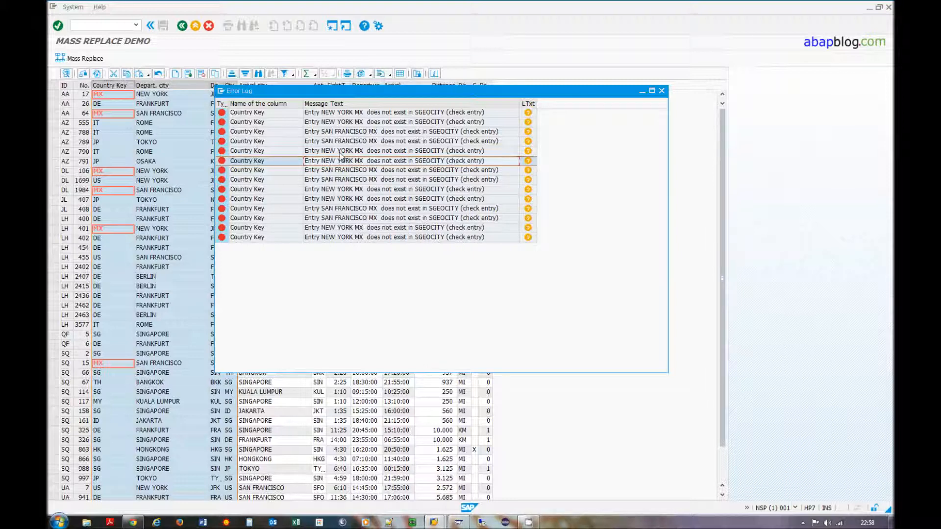
pyautogui.click(662, 91)
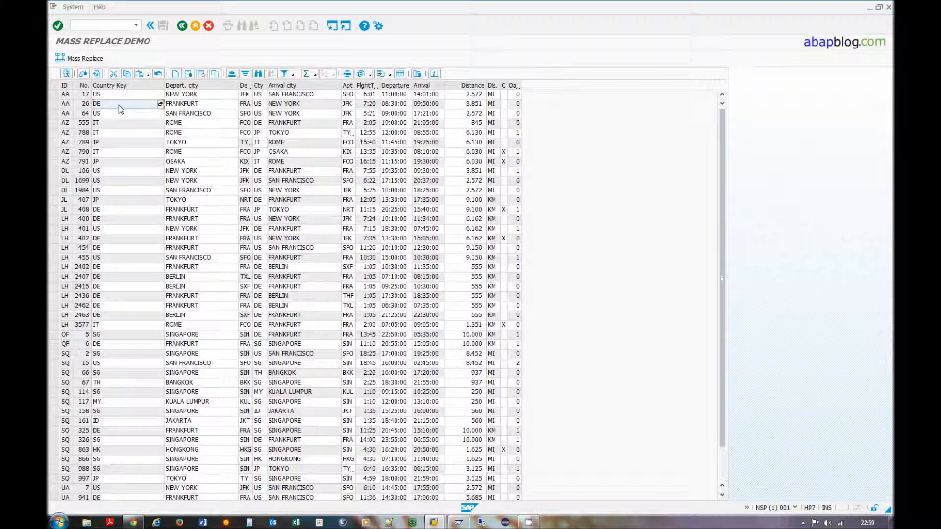
# - Select a DE Country Key cell and open Mass Replace for the Country column
pyautogui.click(78, 58)
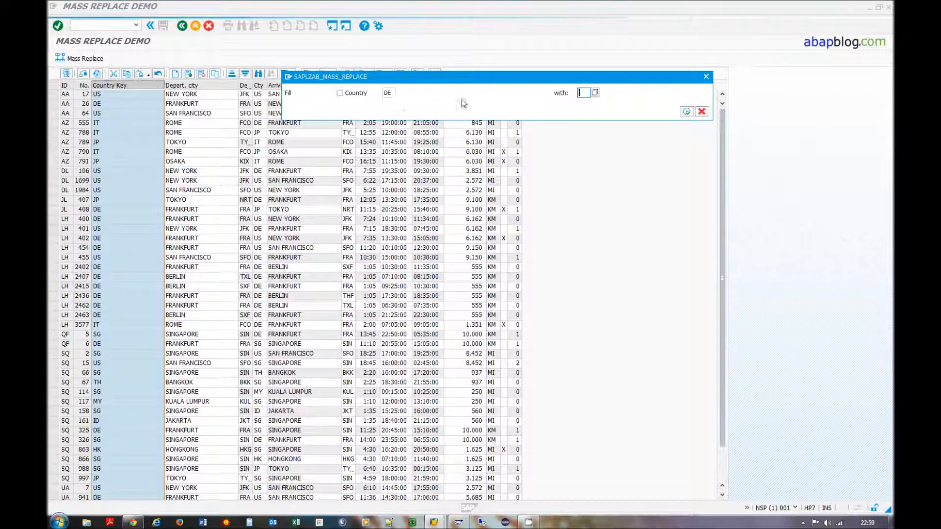
pyautogui.click(686, 112)
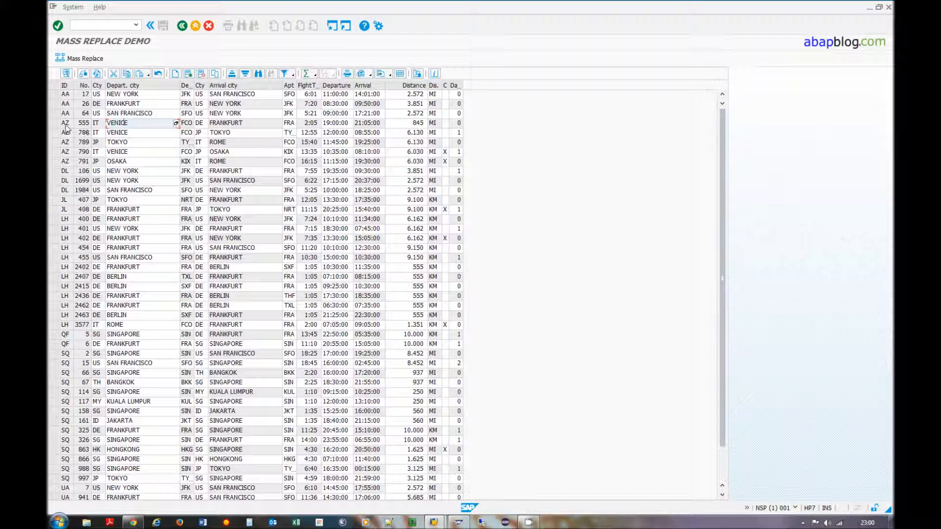
# - Check that AZ flights 555, 788 and 790 now show VENICE as departure city
pyautogui.click(144, 152)
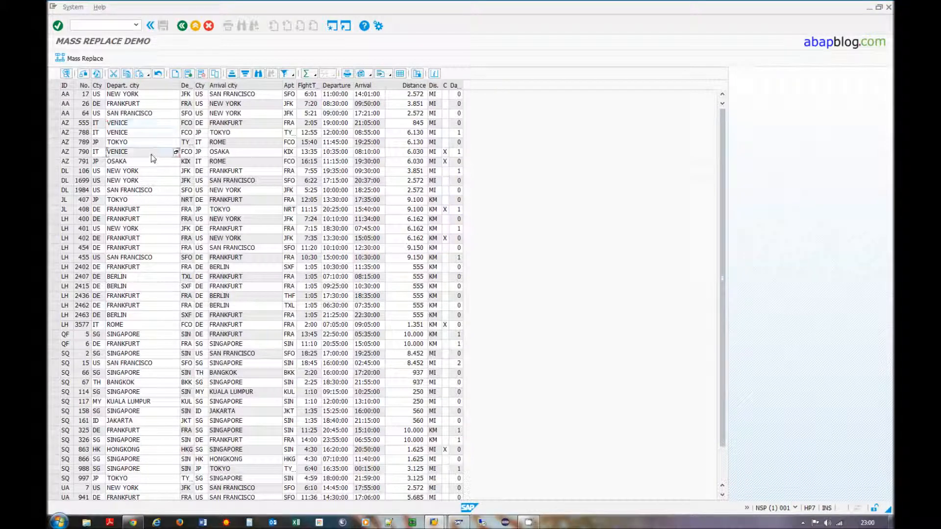